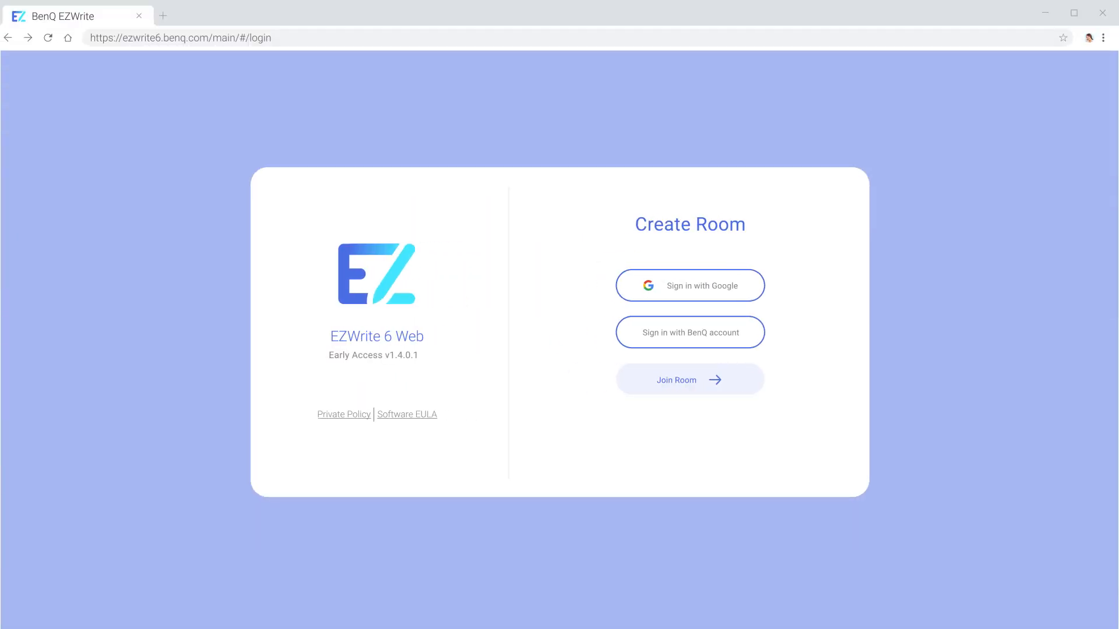
{"action": "mouse_move", "coordinate": [750, 306]}
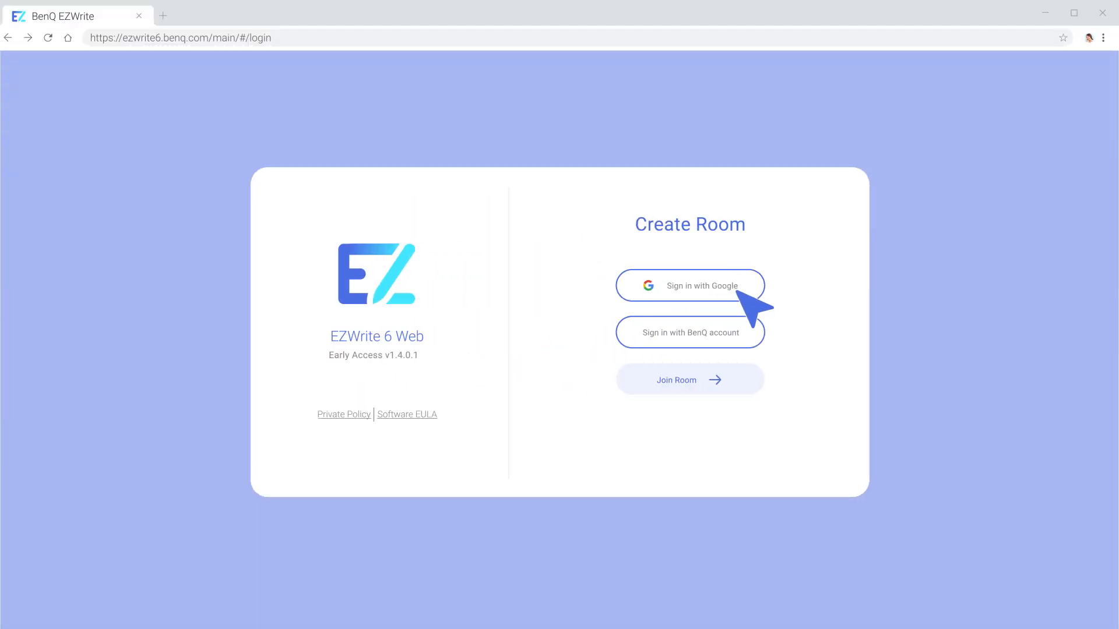
Sign in with a Google account to open a blank whiteboard room.
{"action": "left_click", "coordinate": [689, 285]}
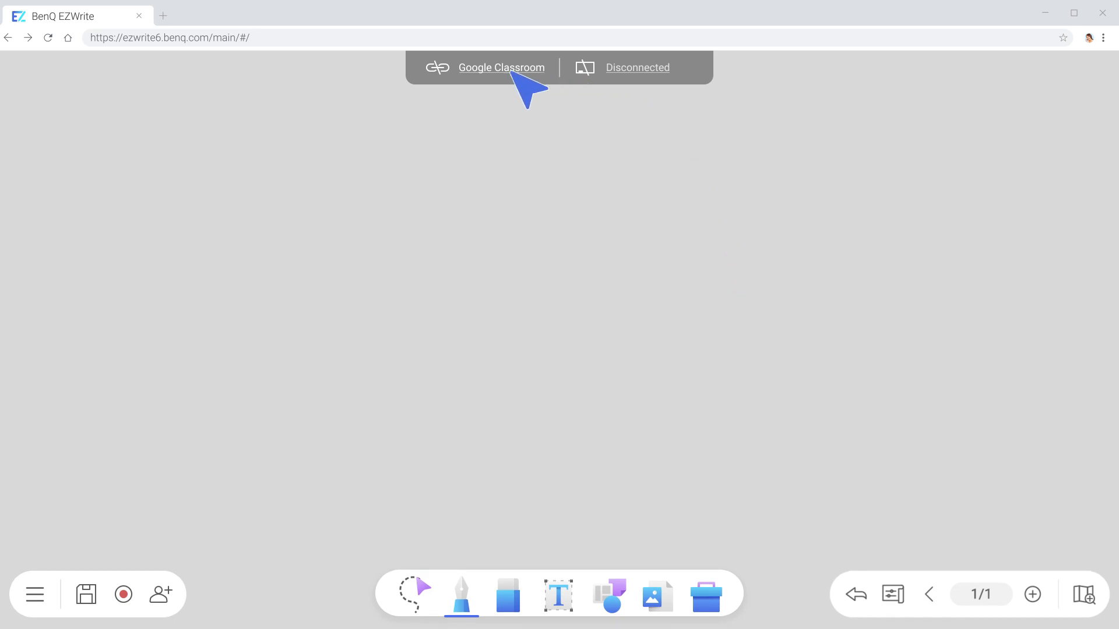
Connect the board to Google Classroom's 1st Grade, Class 3 and publish the session link announcement.
{"action": "left_click", "coordinate": [502, 68]}
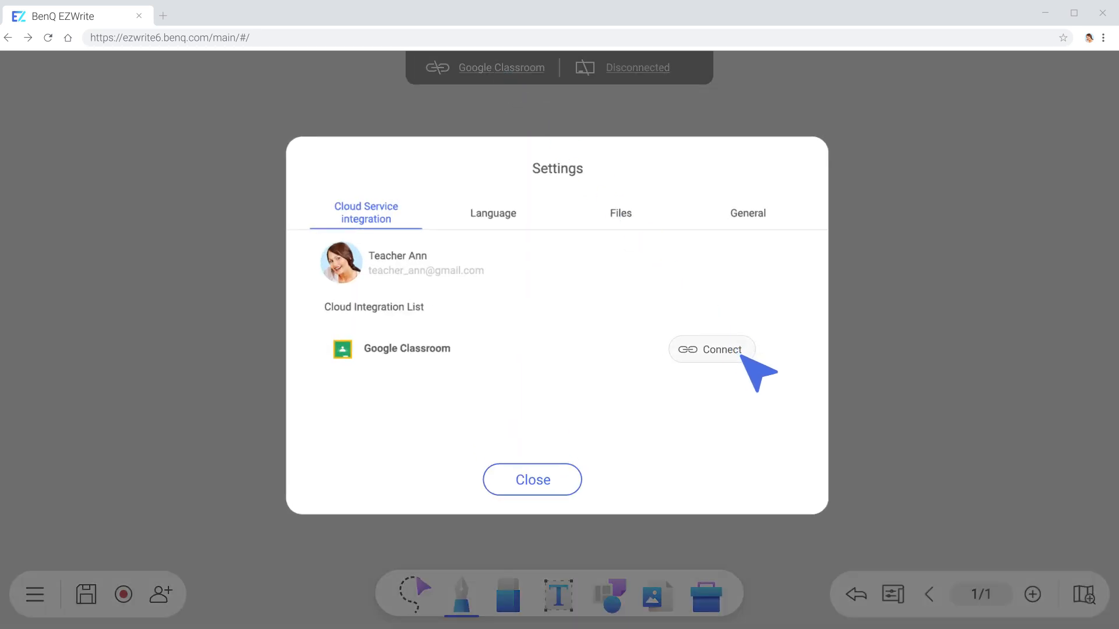
{"action": "left_click", "coordinate": [711, 349]}
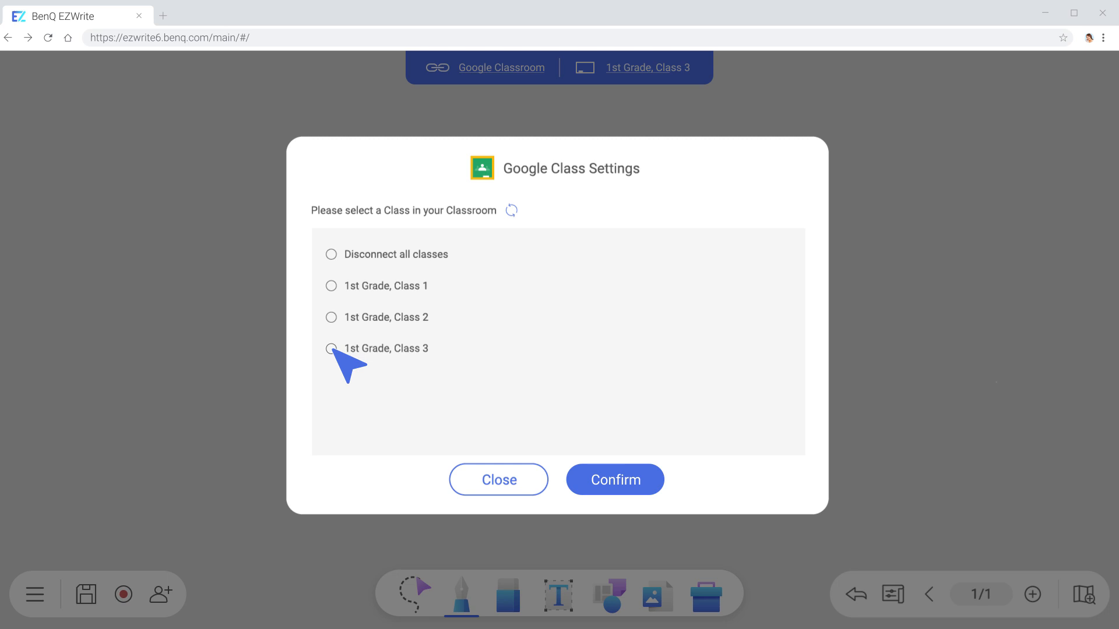
{"action": "left_click", "coordinate": [330, 348]}
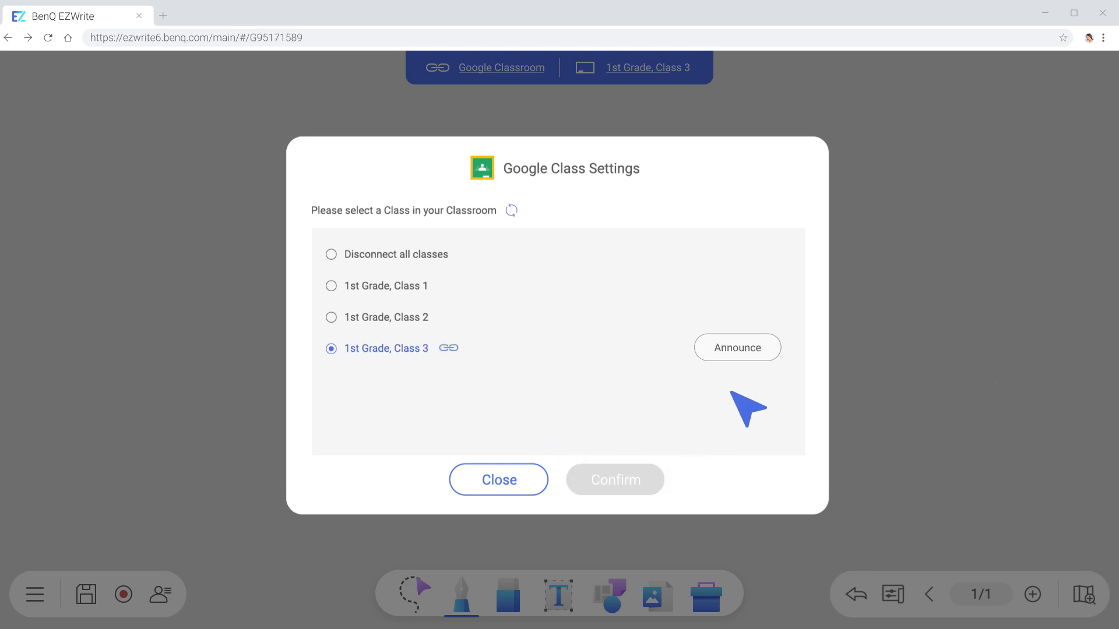
{"action": "left_click", "coordinate": [737, 348]}
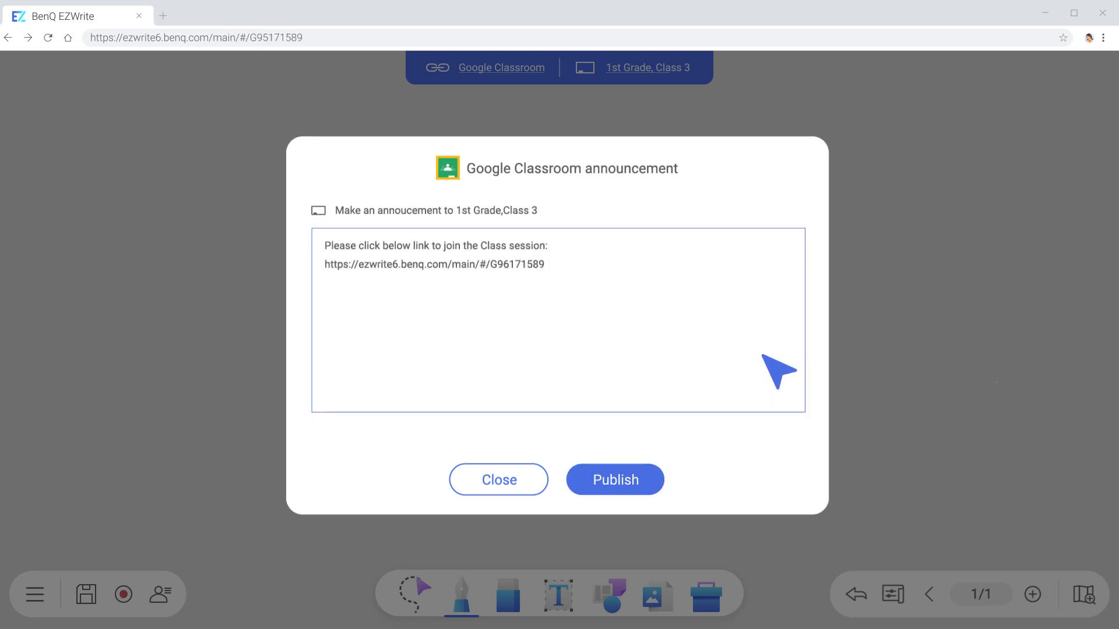
{"action": "left_click", "coordinate": [614, 479]}
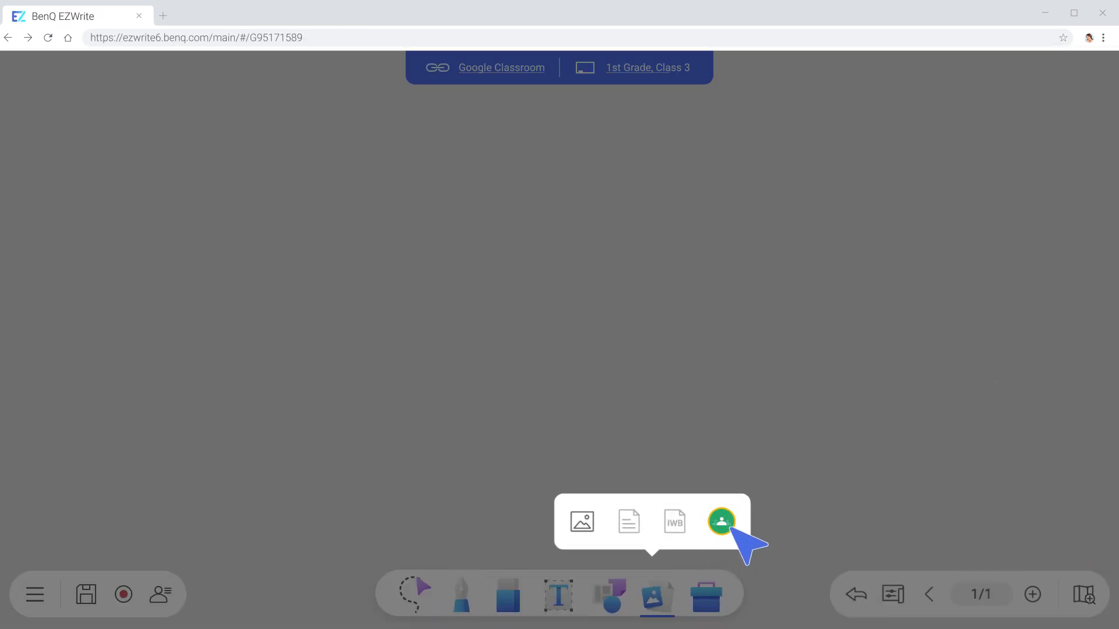
Import the demonstration video and Geometry Unit 2 Google Slides from the class's classwork onto the board.
{"action": "left_click", "coordinate": [721, 521]}
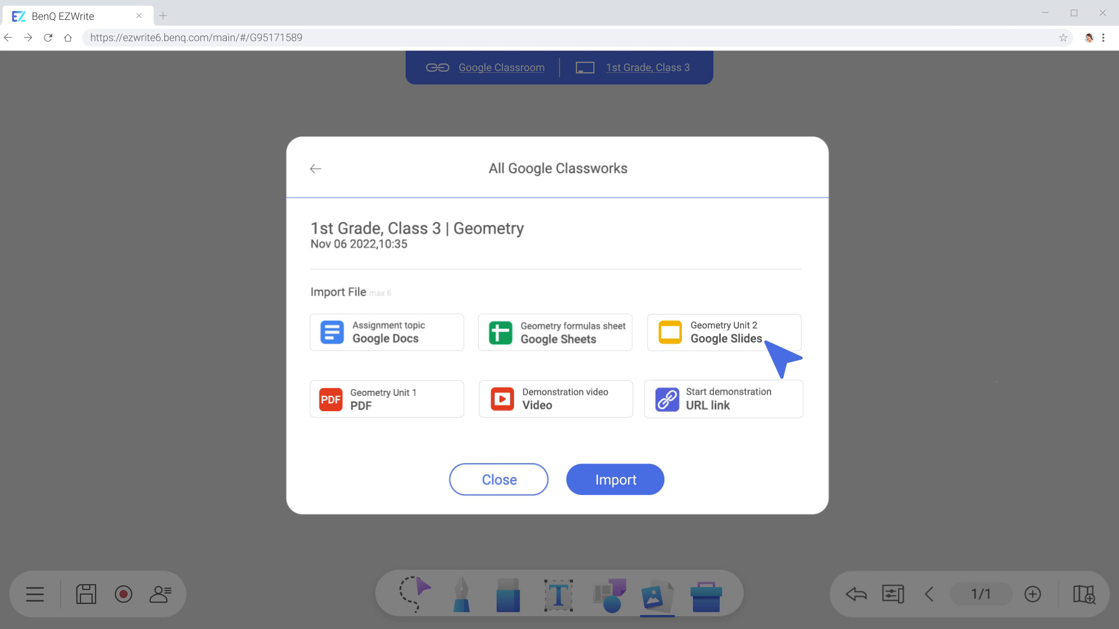
{"action": "left_click", "coordinate": [615, 479]}
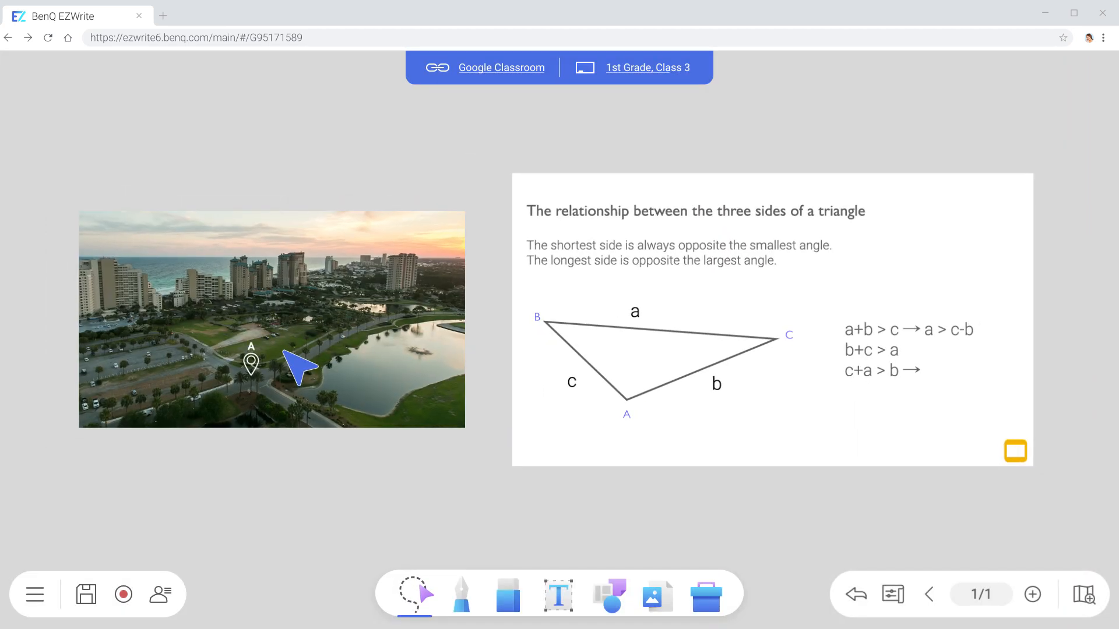
Write red handwritten notes on the video and slide, adding a > b-c to the slide's formulas.
{"action": "left_click", "coordinate": [462, 595]}
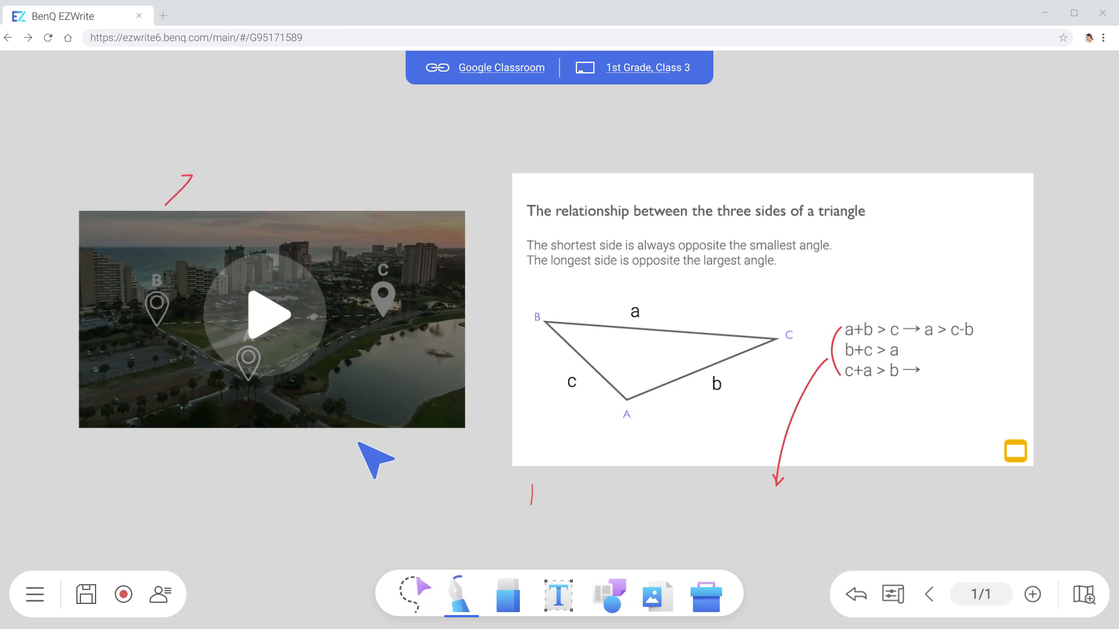
{"action": "left_click", "coordinate": [161, 593]}
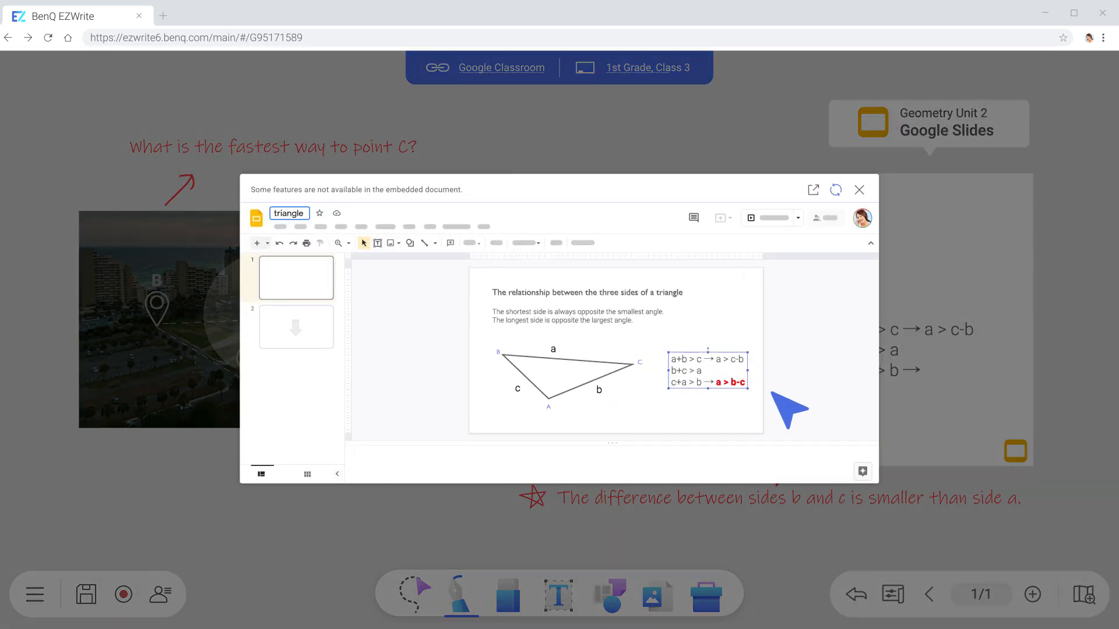
{"action": "left_click", "coordinate": [859, 190]}
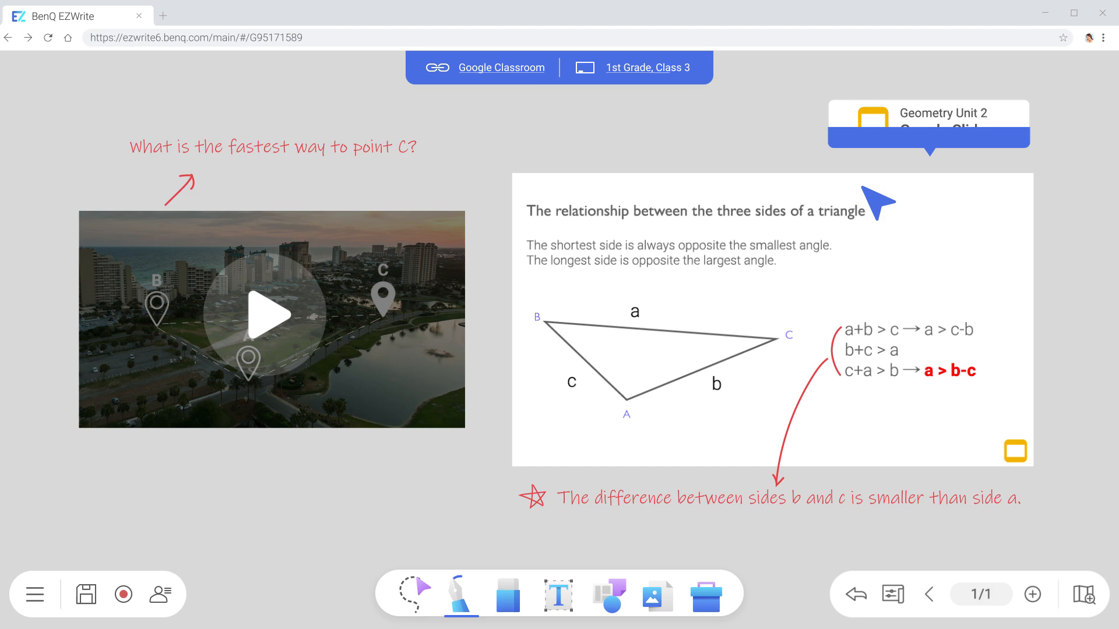